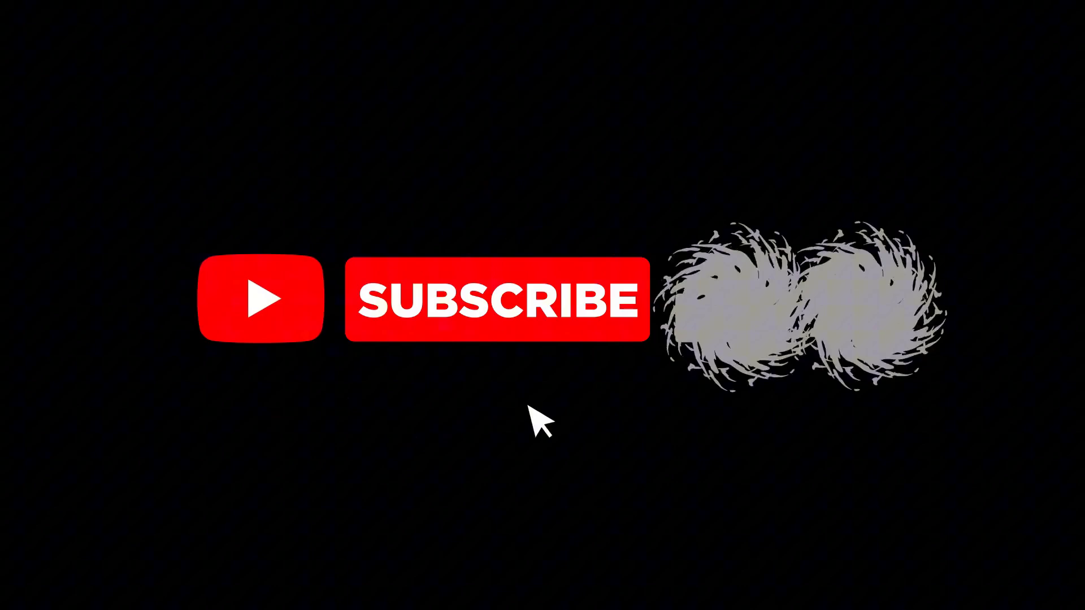
Let the outro play so the red SUBSCRIBE button becomes white SUBSCRIBED with like and bell icons.
{"action": "left_click", "coordinate": [492, 299]}
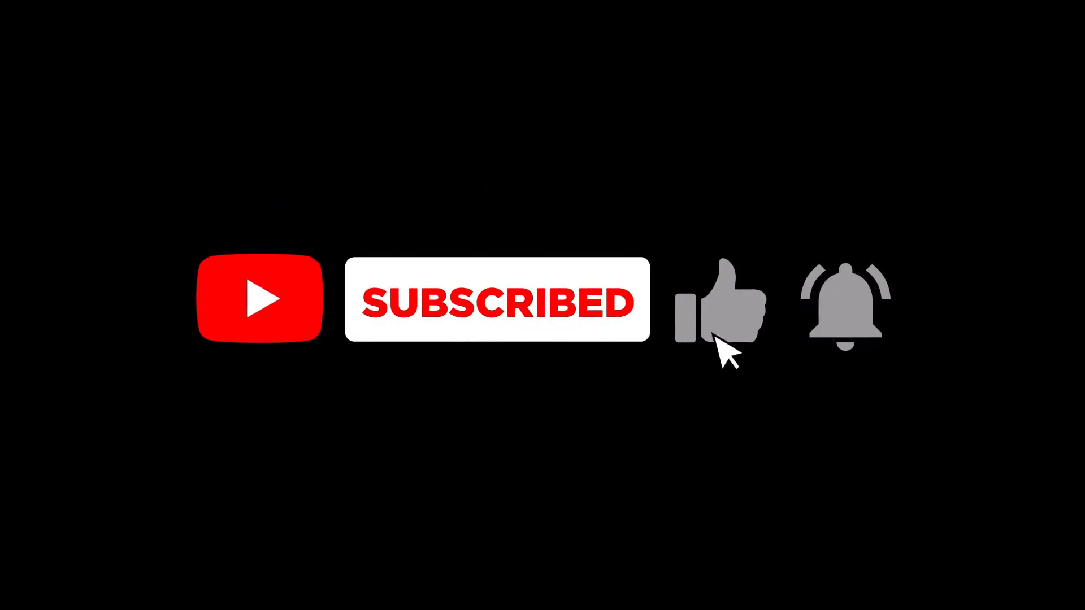